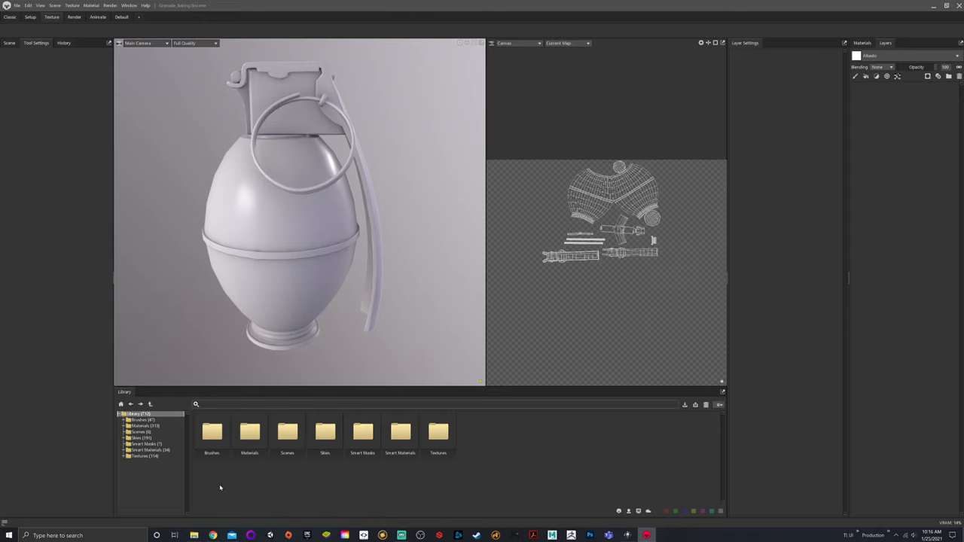
mouse_move(210, 464)
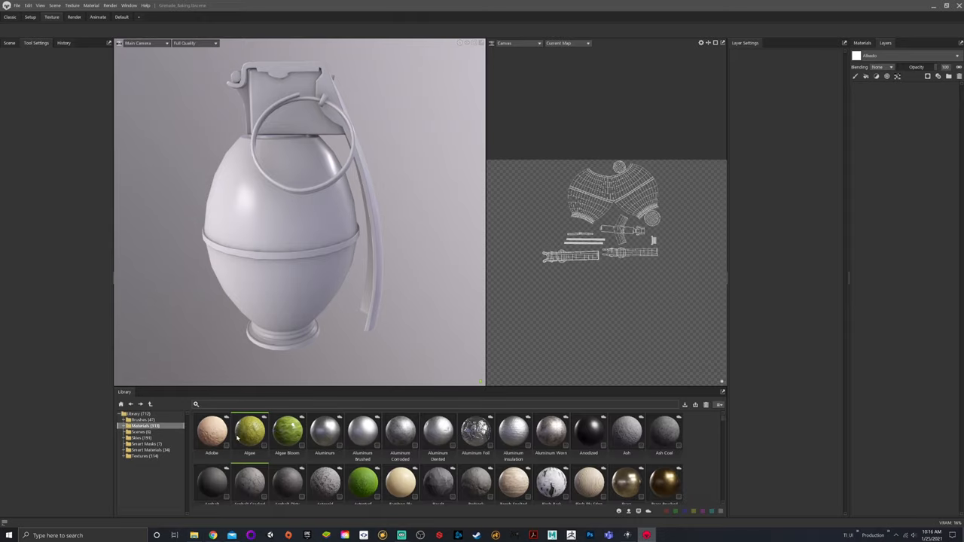
Step: Scroll through the library materials and orbit to see the grenade's other side
scroll("down", 3)
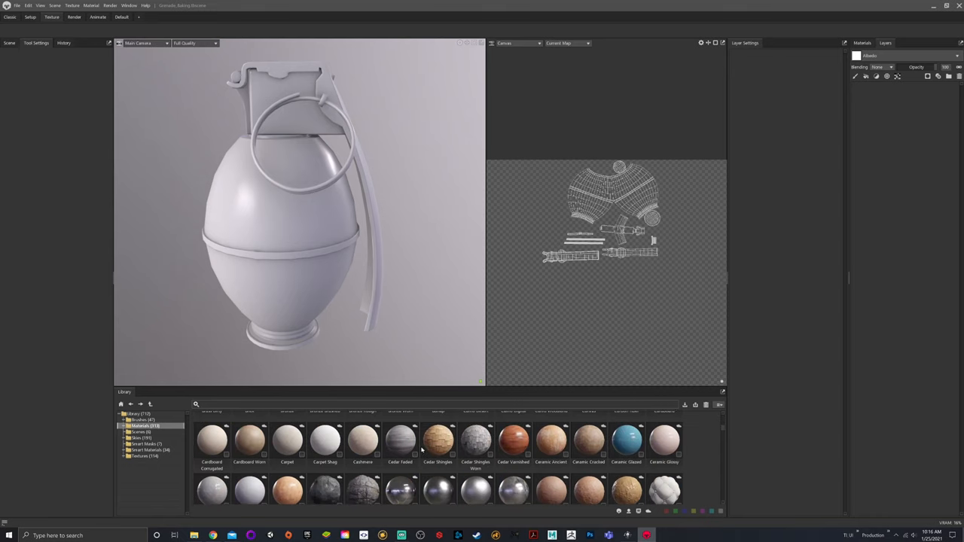
scroll("down", 3)
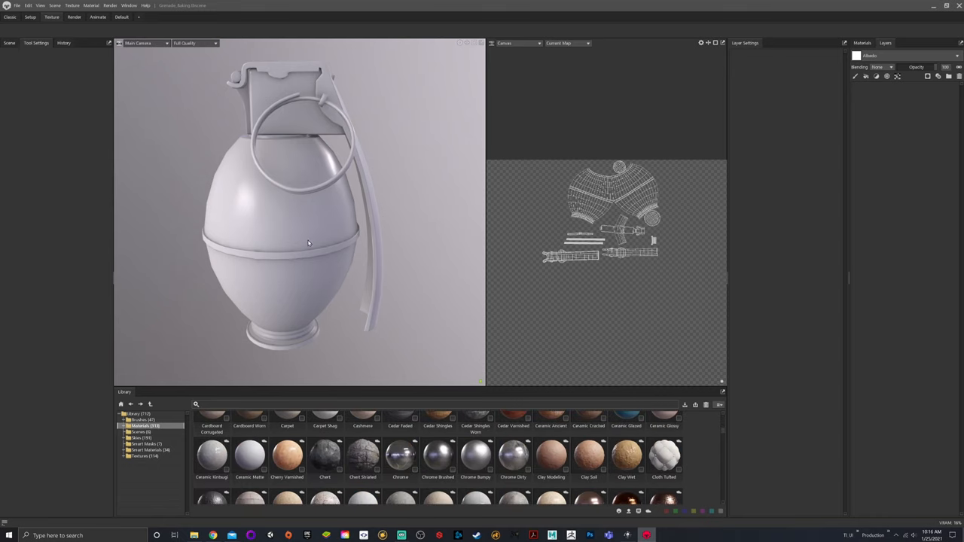
left_click_drag(307, 243, 328, 120)
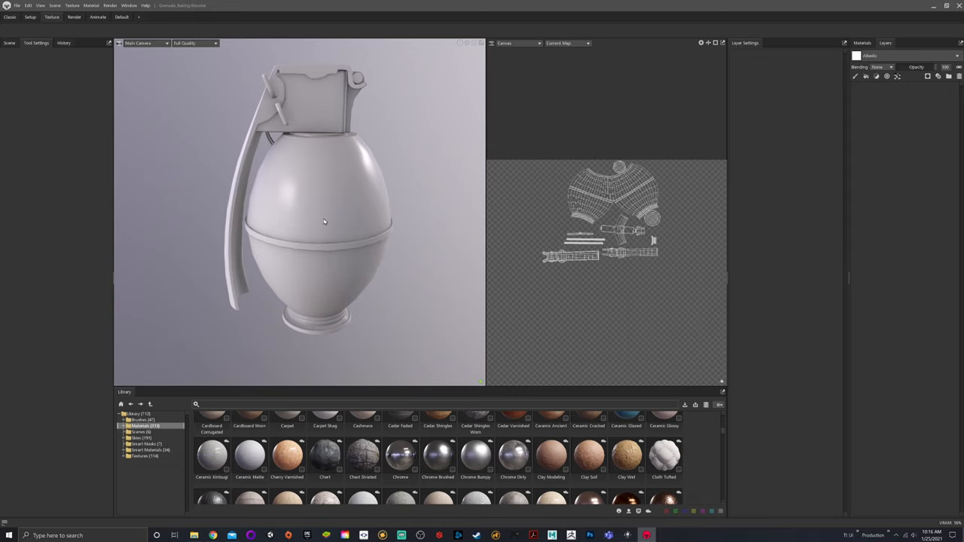
mouse_move(963, 90)
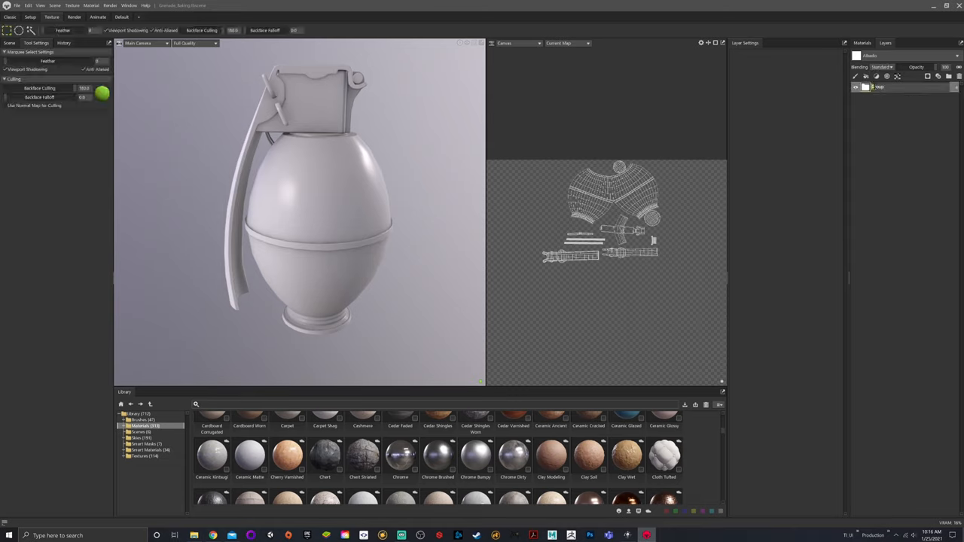
Step: Rename the grenade folder and give it a Color Selection mask driven by Material ID
double_click(878, 86)
type("Grenade Head")
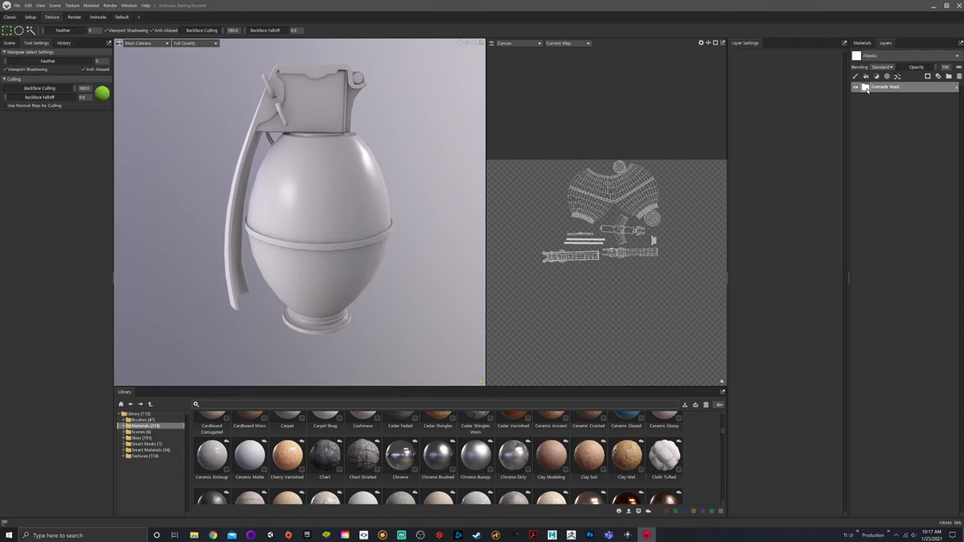
right_click(886, 86)
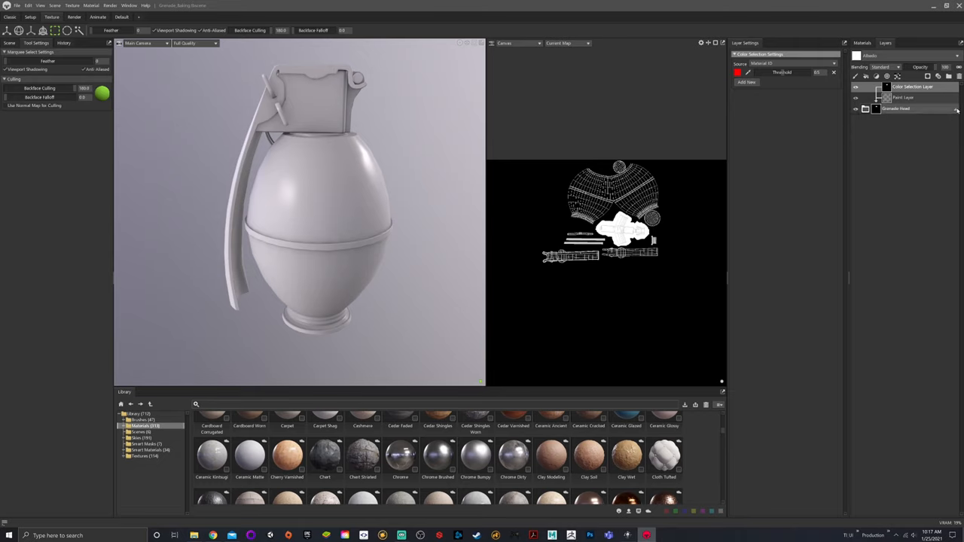
left_click(957, 109)
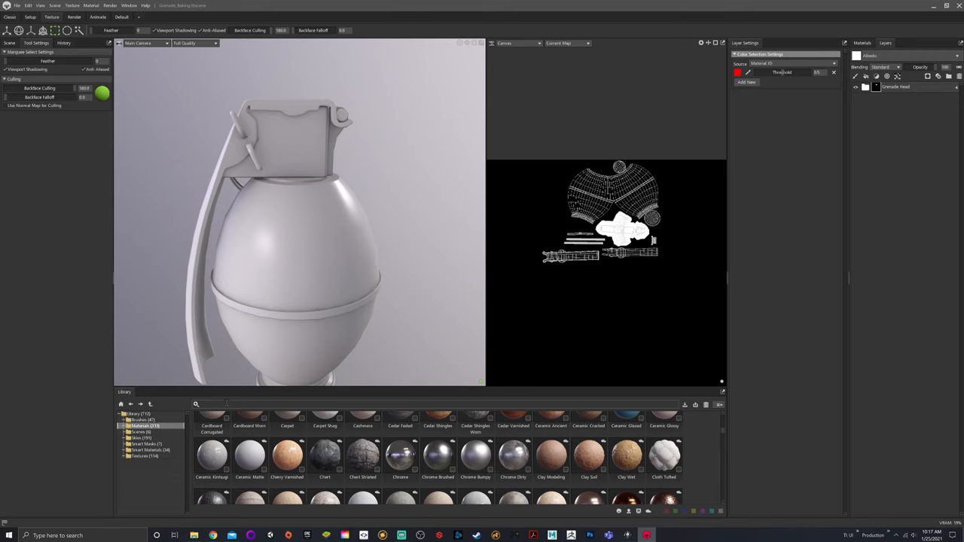
Step: Filter the library to 'metal' materials and browse the results
type("metal")
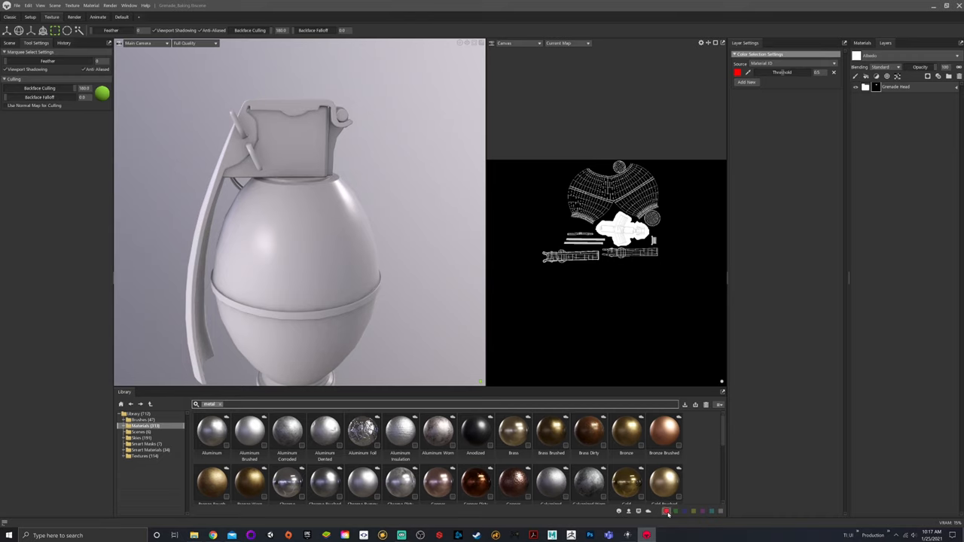
scroll("down", 3)
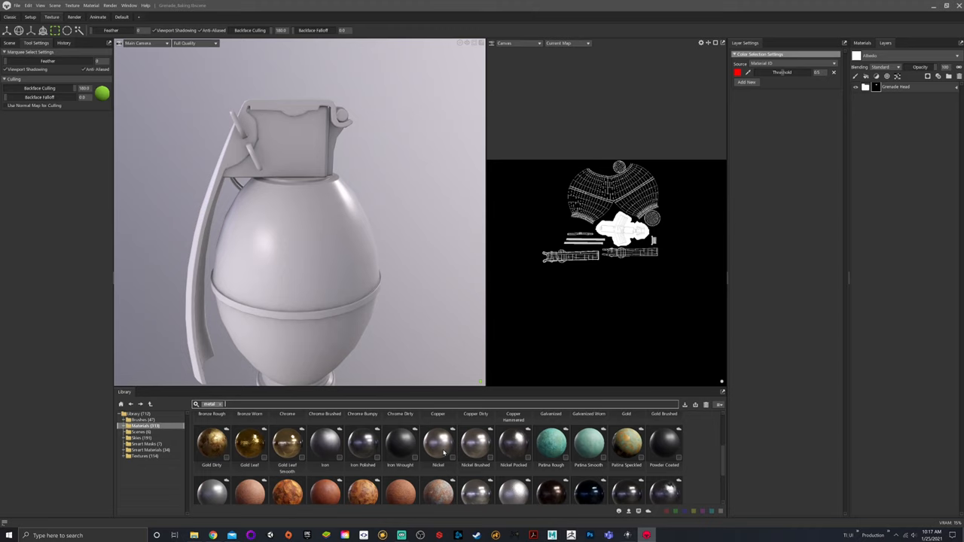
scroll("down", 3)
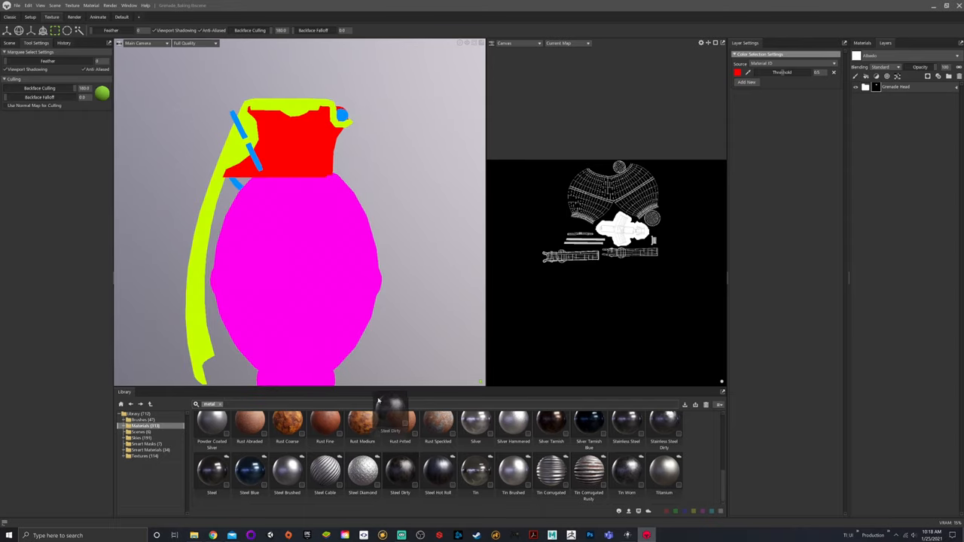
mouse_move(184, 159)
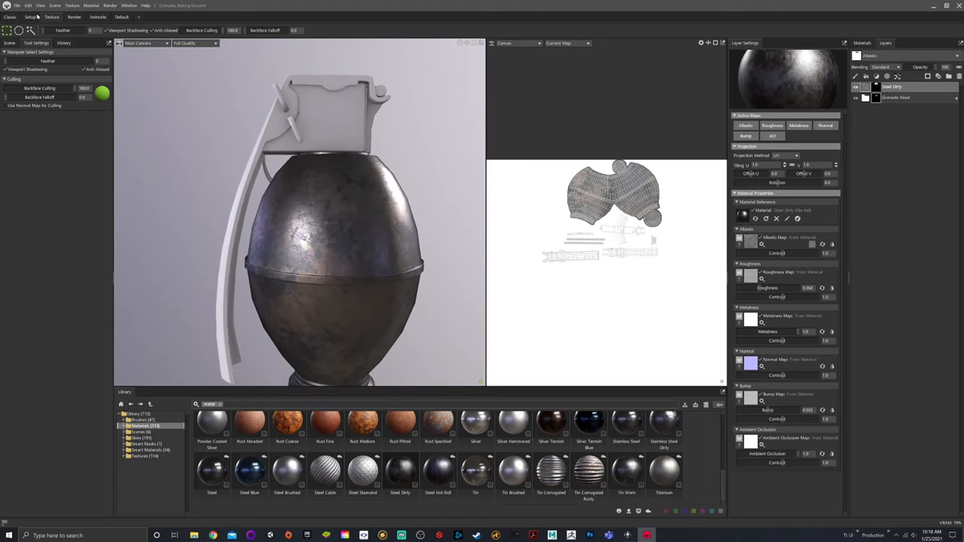
Step: Check the texture project settings, then return to the folder mask's settings
left_click(9, 42)
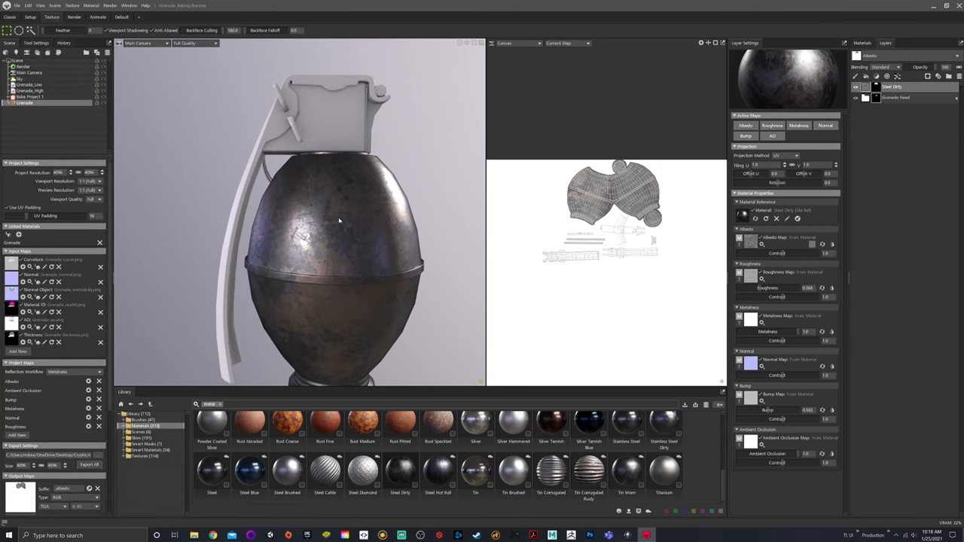
mouse_move(337, 123)
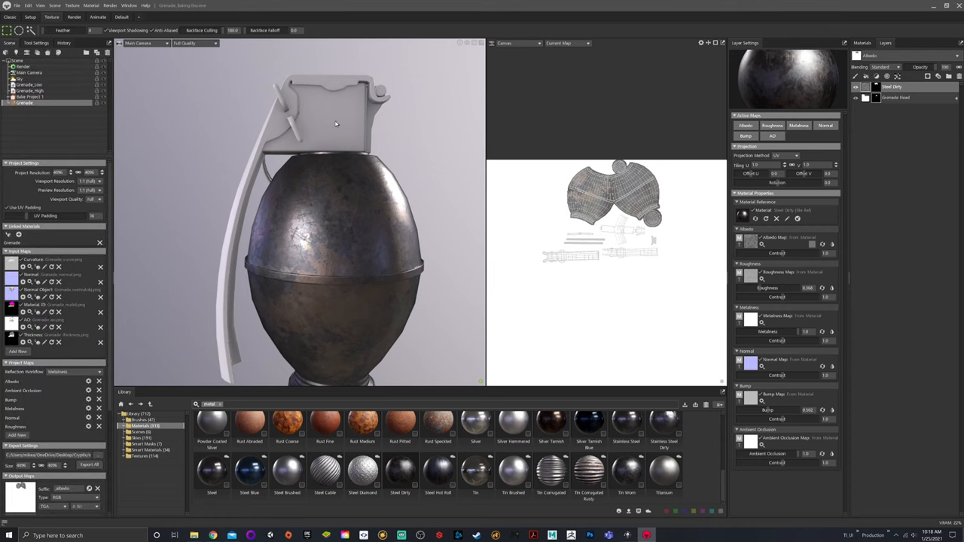
mouse_move(389, 193)
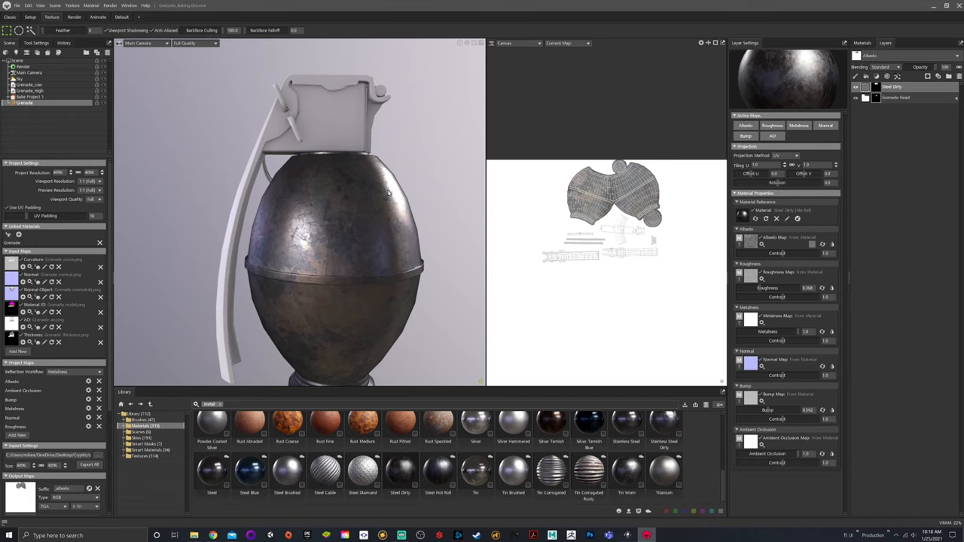
mouse_move(356, 260)
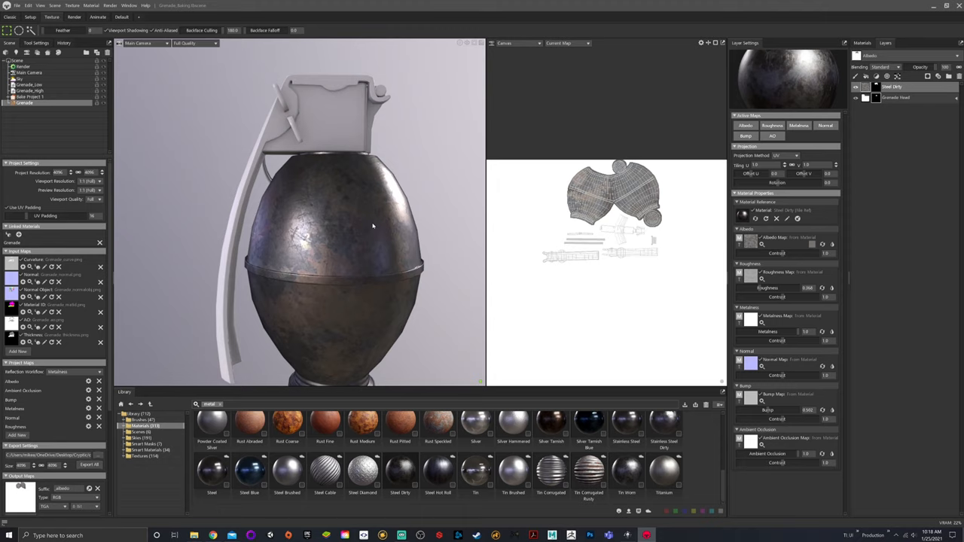
left_click(30, 30)
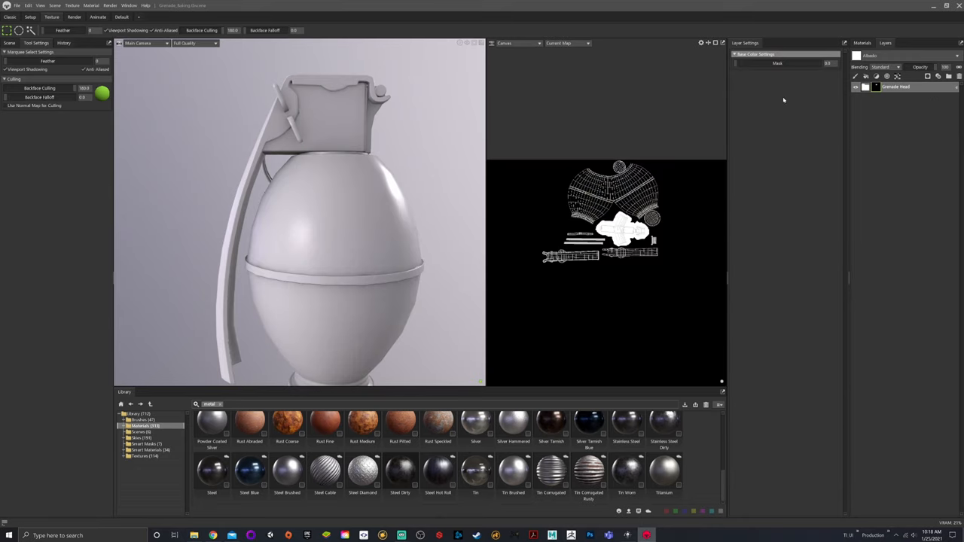
mouse_move(792, 145)
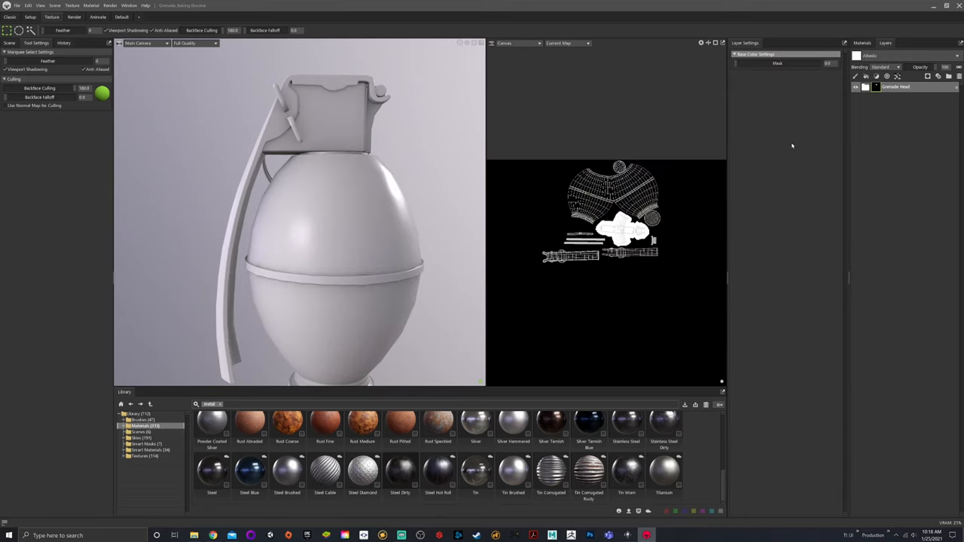
mouse_move(778, 198)
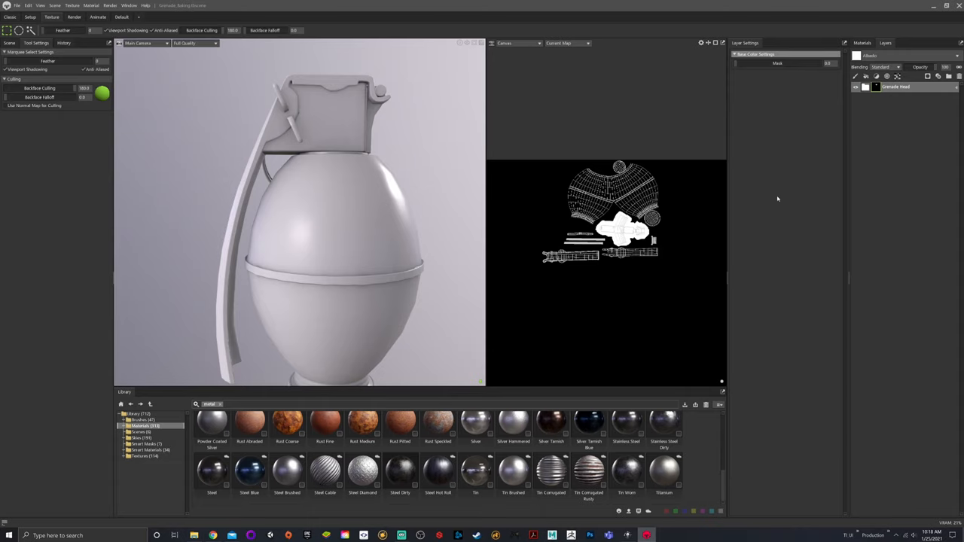
mouse_move(470, 440)
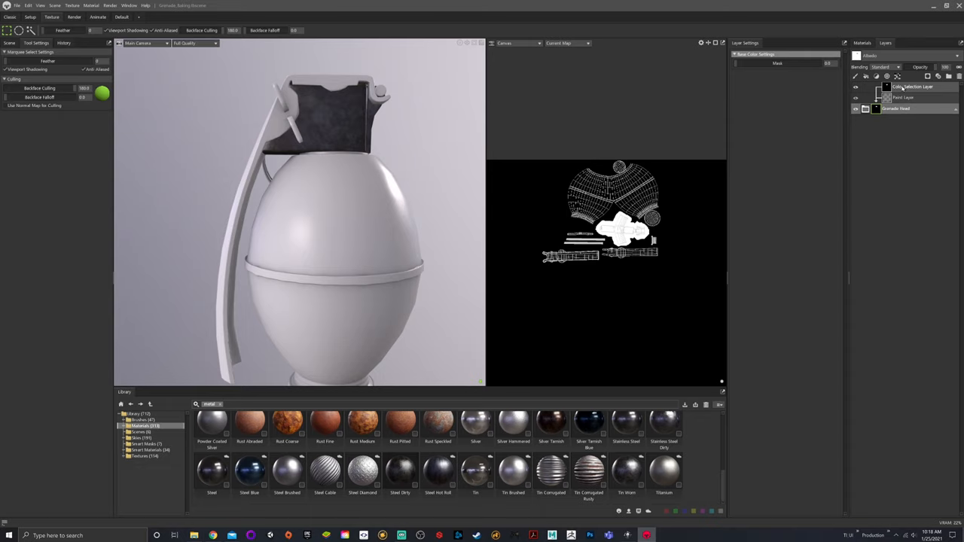
Step: Show the lever mask selection in the 2D view and select the steel material layer
left_click(904, 109)
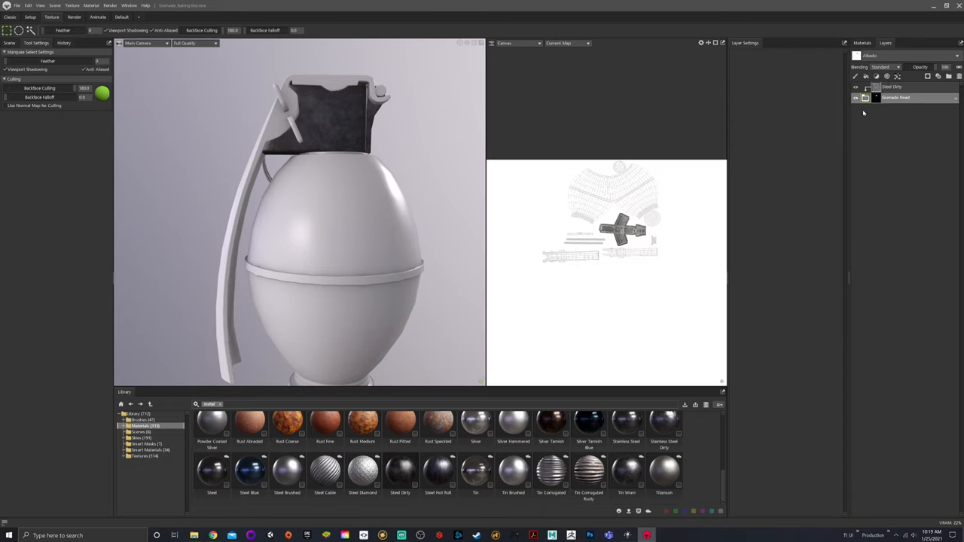
left_click(895, 86)
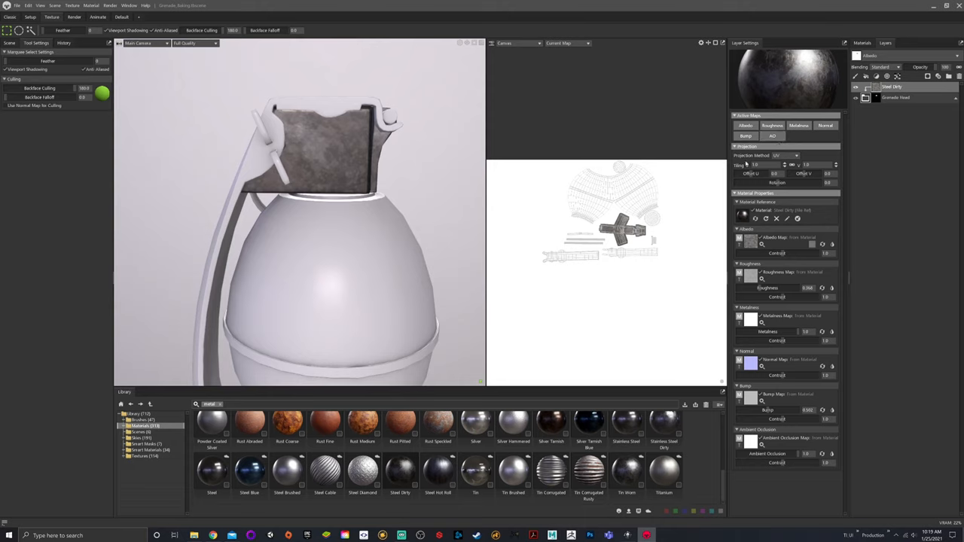
Step: Change the steel material's projection settings for the lever
left_click(783, 155)
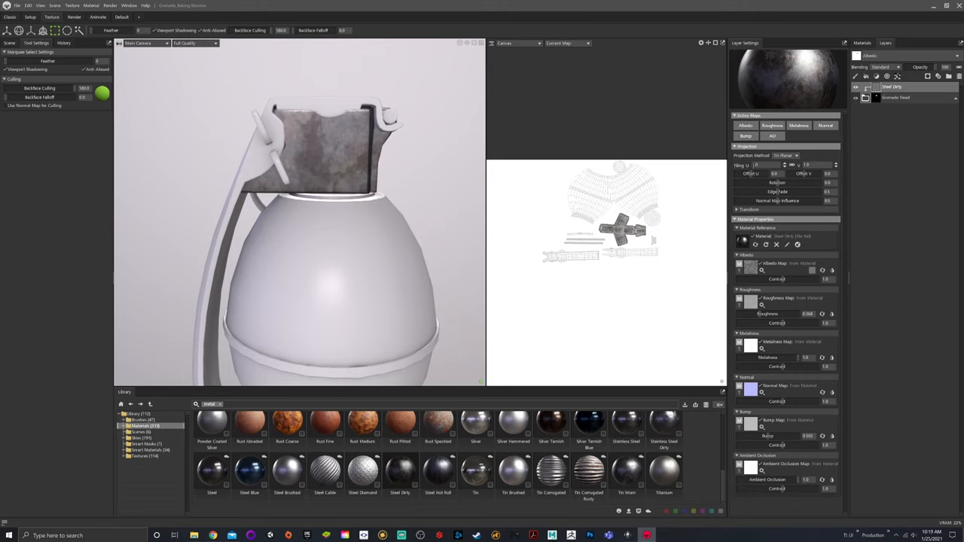
mouse_move(509, 311)
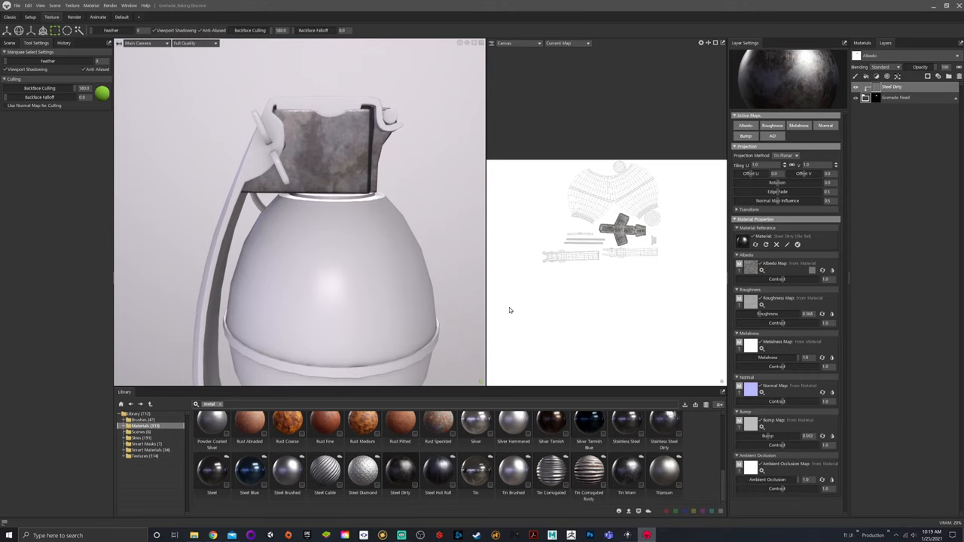
mouse_move(483, 247)
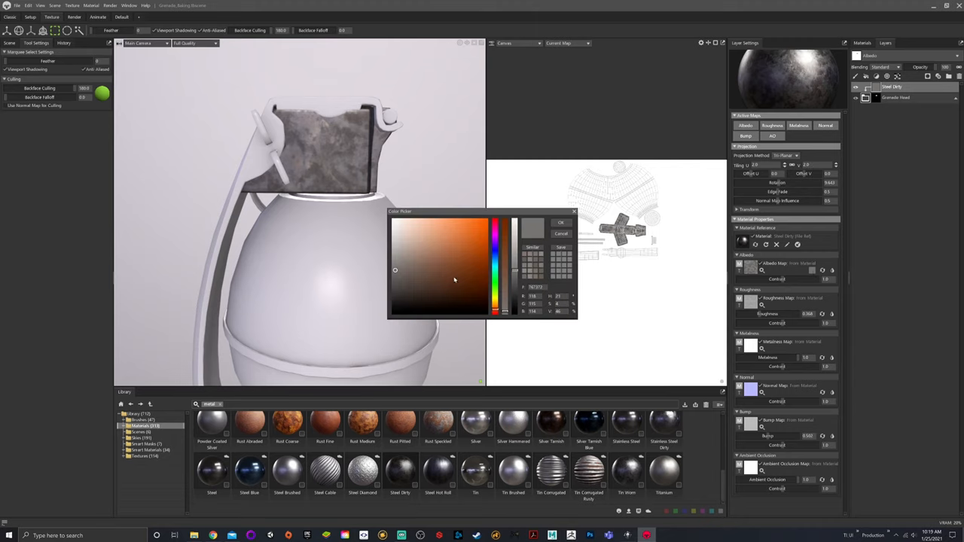
Step: Tint the lever's steel a light grey and confirm the colour
left_click(392, 252)
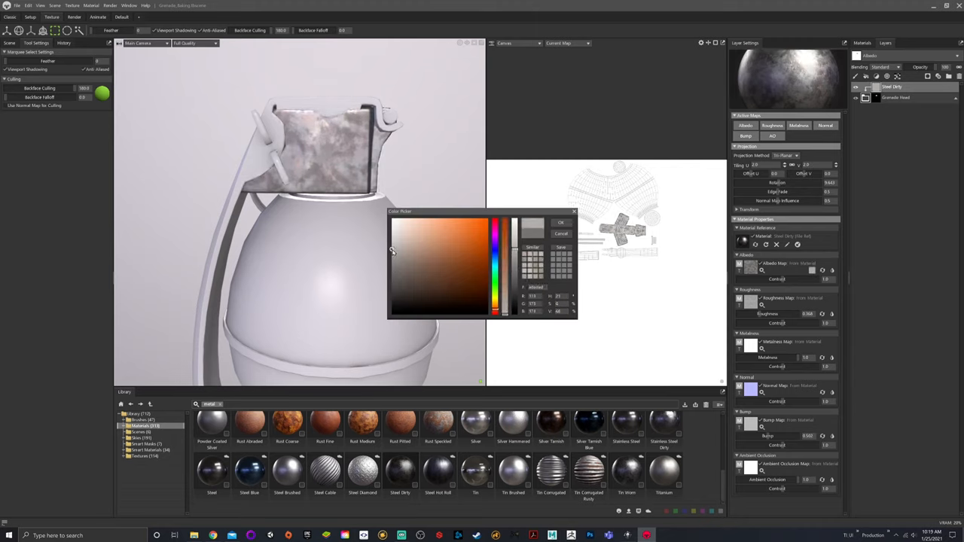
left_click(561, 222)
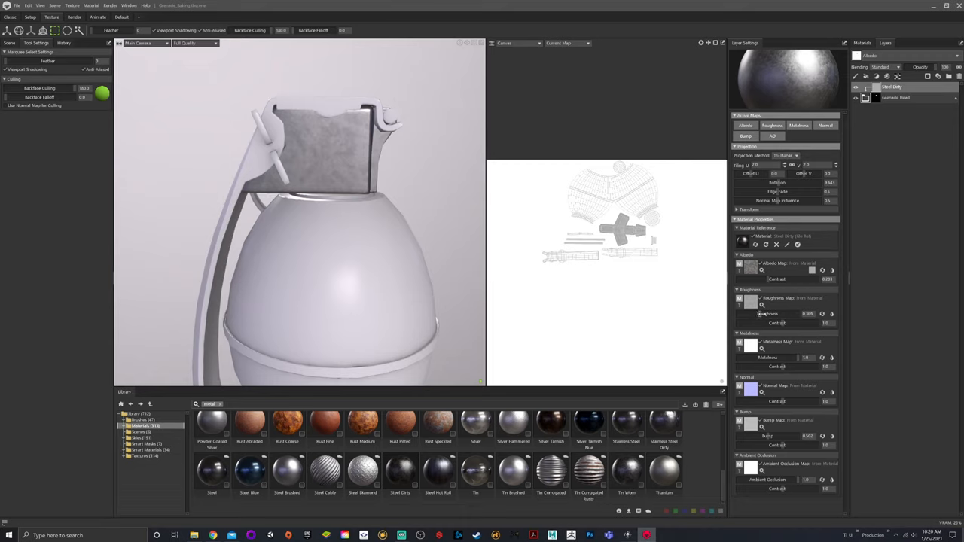
Step: Tweak a steel material value, inspect the lever, and show the Smart Materials collection
left_click(808, 313)
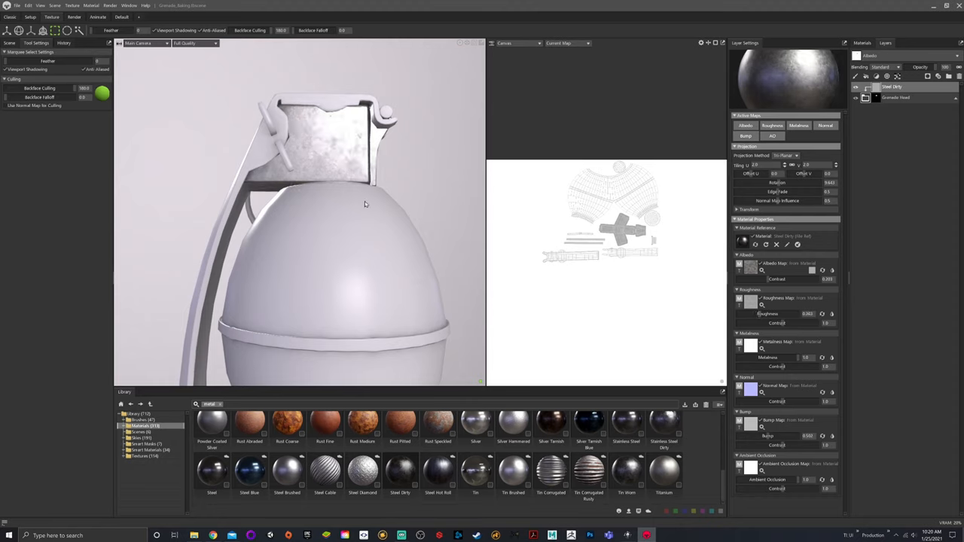
left_click_drag(364, 203, 309, 194)
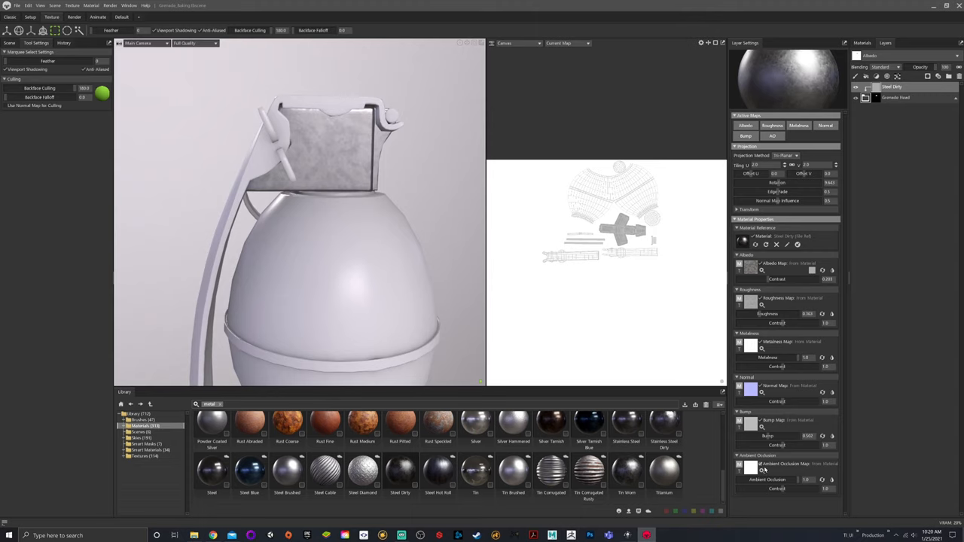
left_click(771, 136)
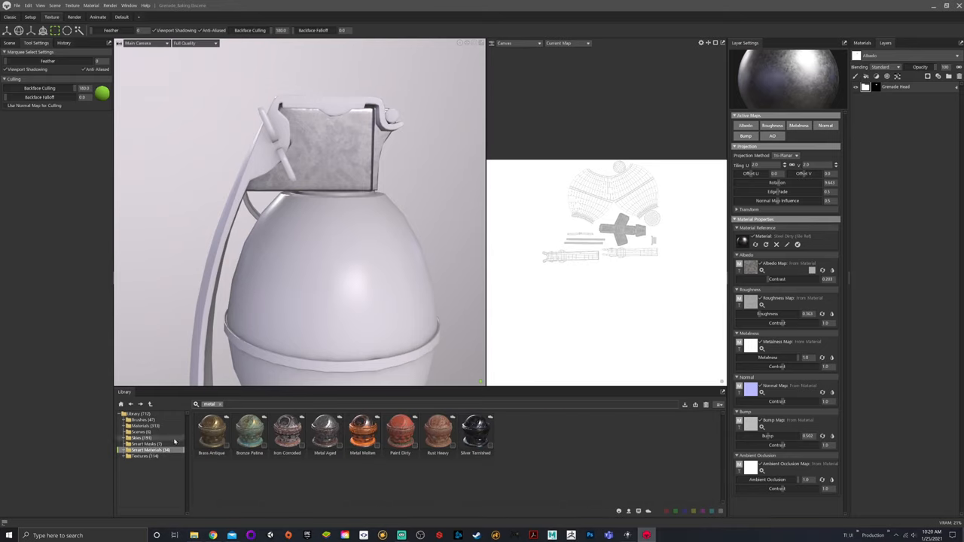
mouse_move(166, 440)
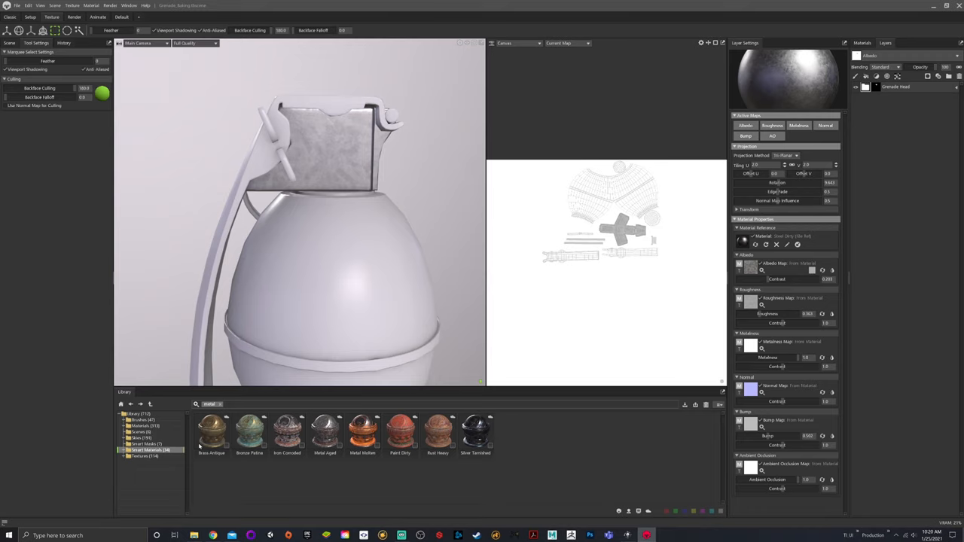
mouse_move(475, 456)
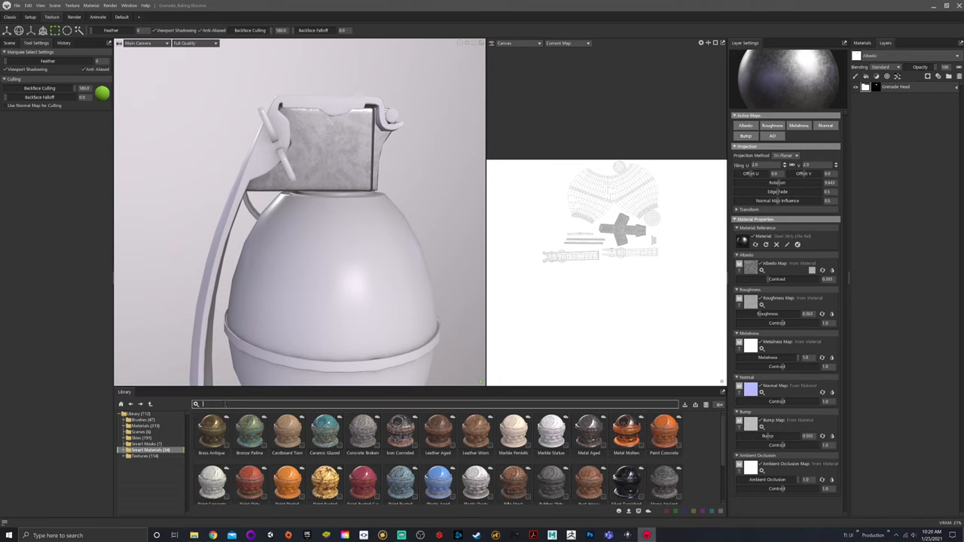
Step: Filter the library to 'paint' materials and remove the tried rusty paint layers
type("paint")
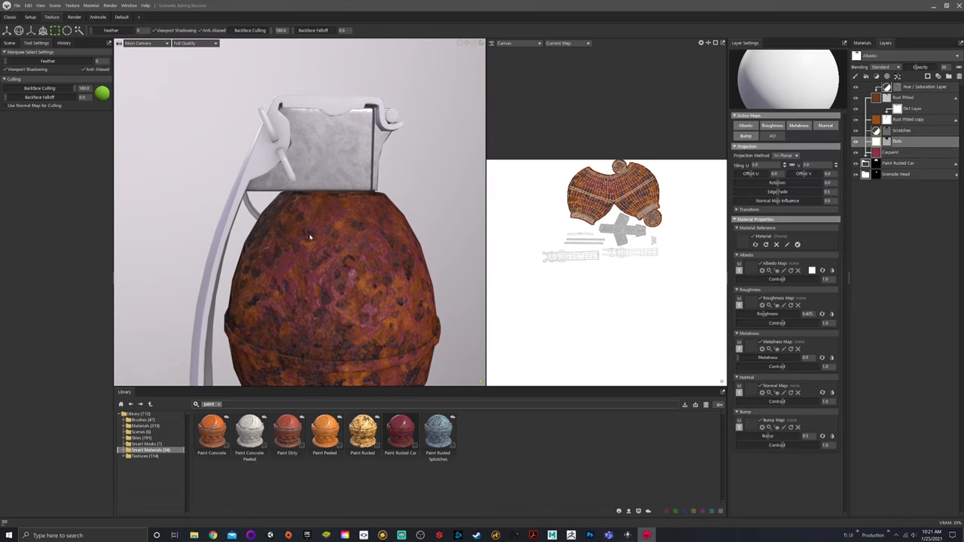
left_click(904, 152)
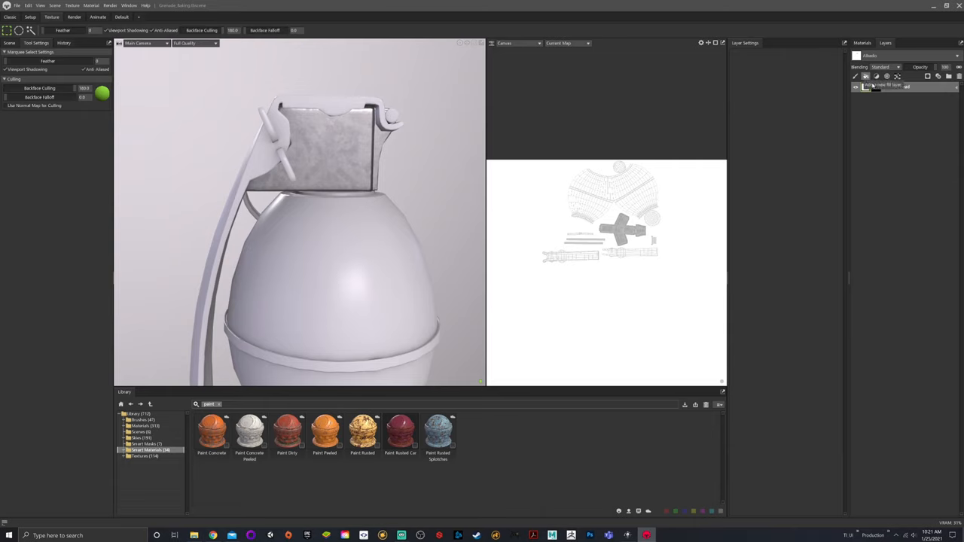
Step: Add a metallic fill layer with a dark green Albedo colour
left_click(882, 86)
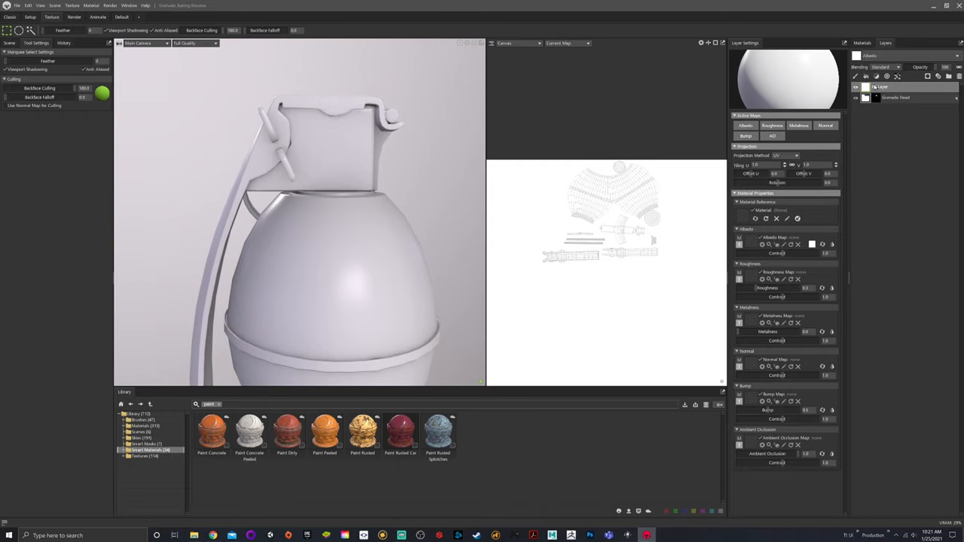
left_click(744, 125)
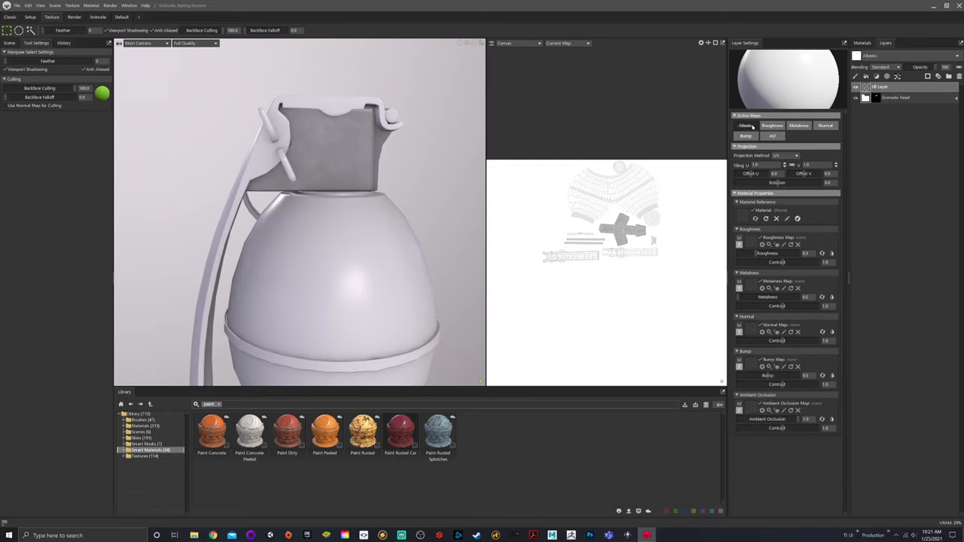
left_click(744, 125)
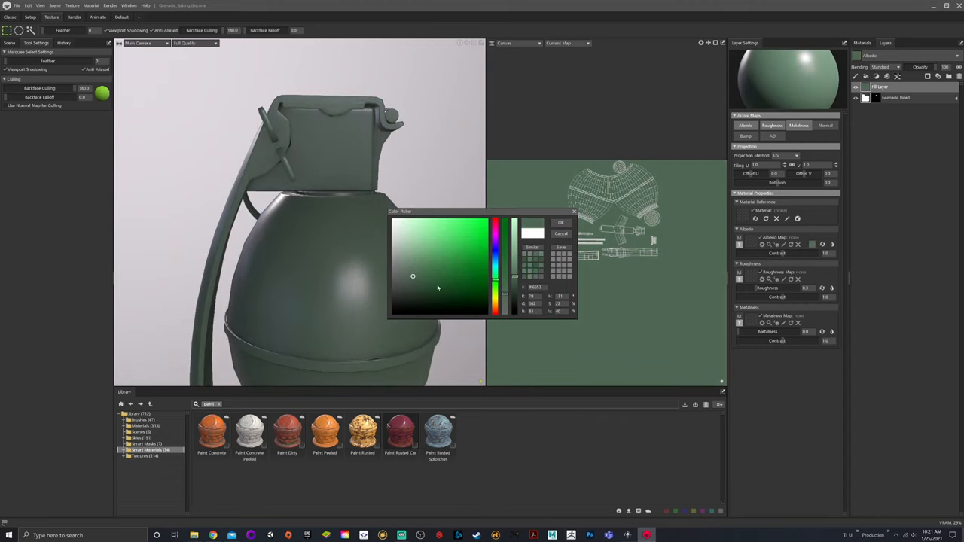
left_click(406, 279)
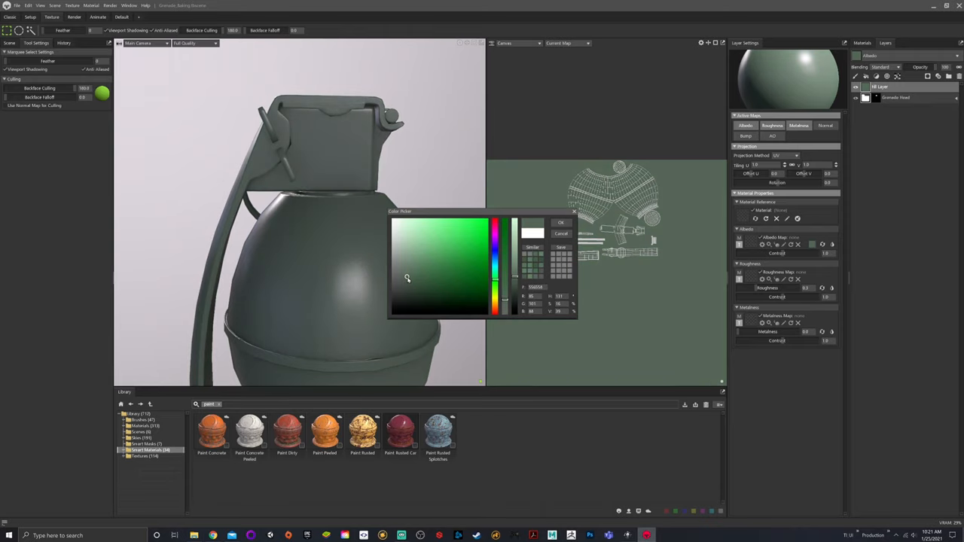
left_click(408, 278)
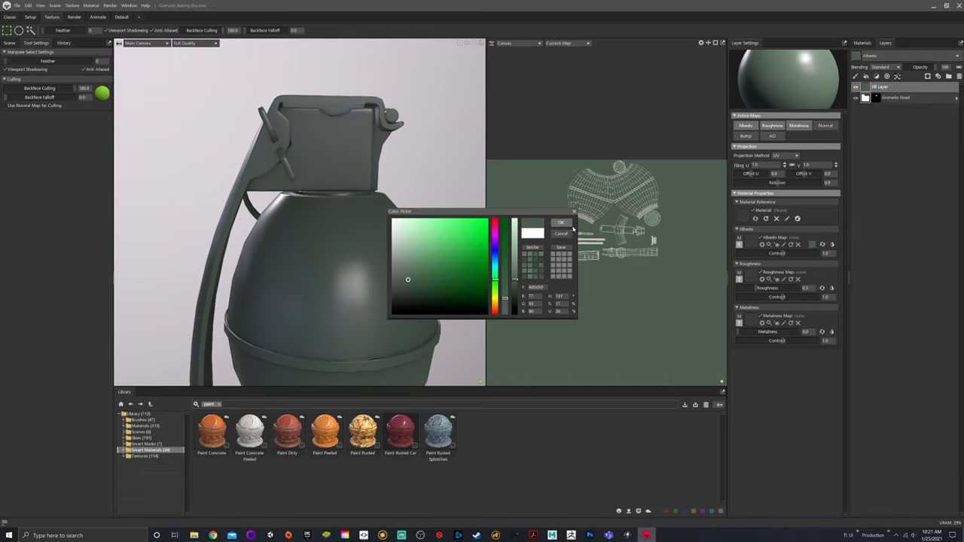
left_click(560, 223)
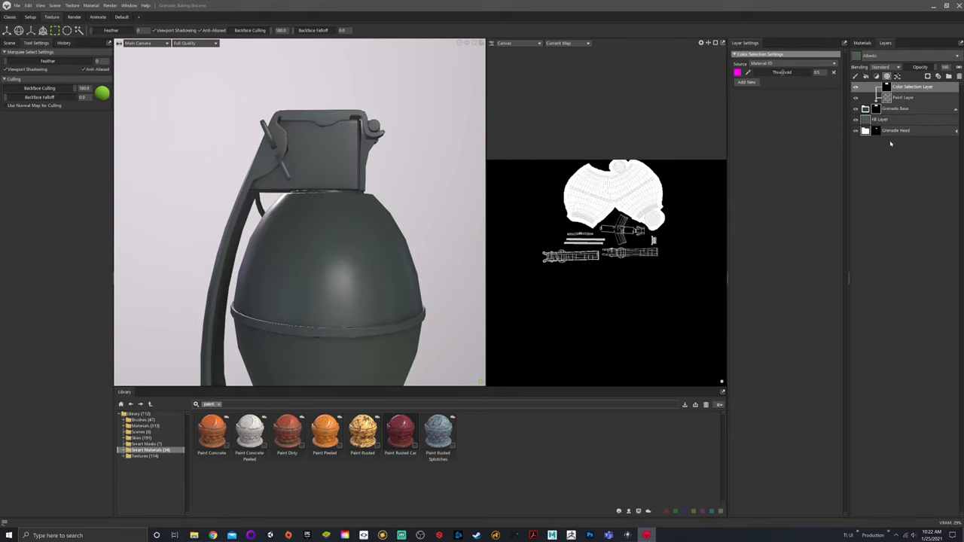
Step: Mask the 'grenade base' folder with the body's material ID colour and move the green fill layer into it
left_click(880, 121)
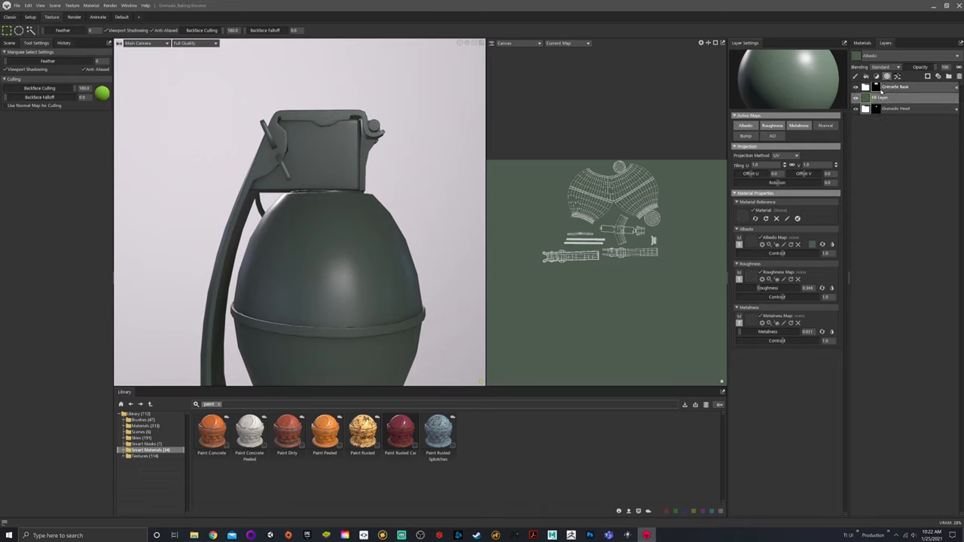
left_click(886, 96)
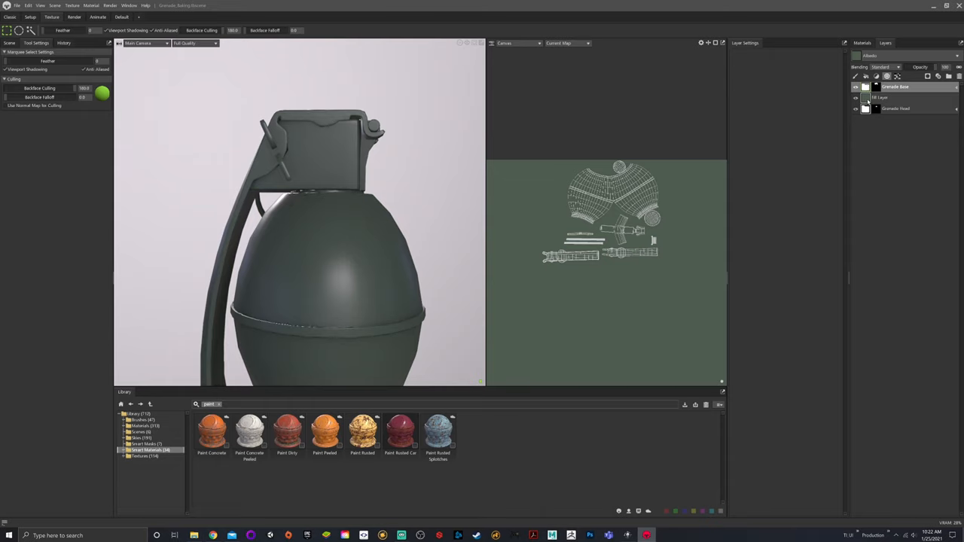
left_click(880, 98)
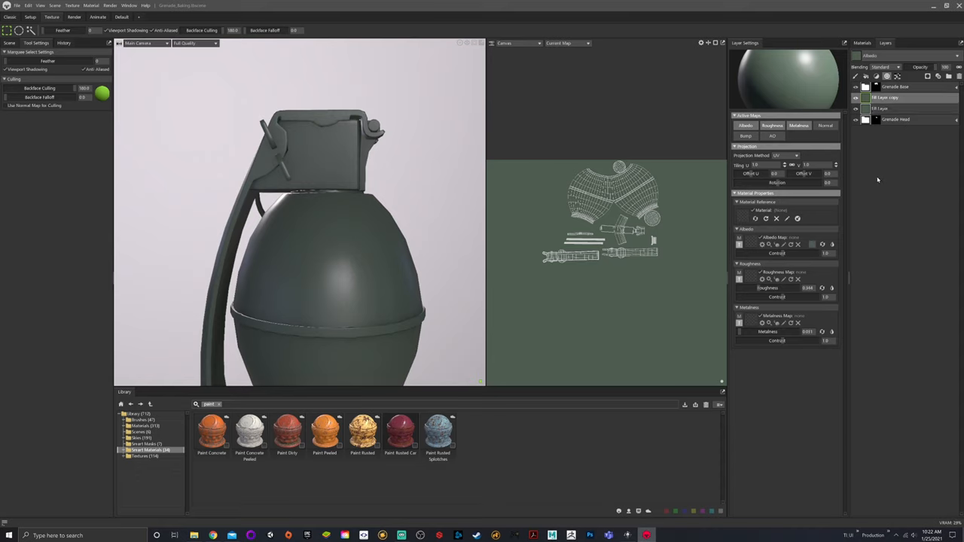
left_click(892, 108)
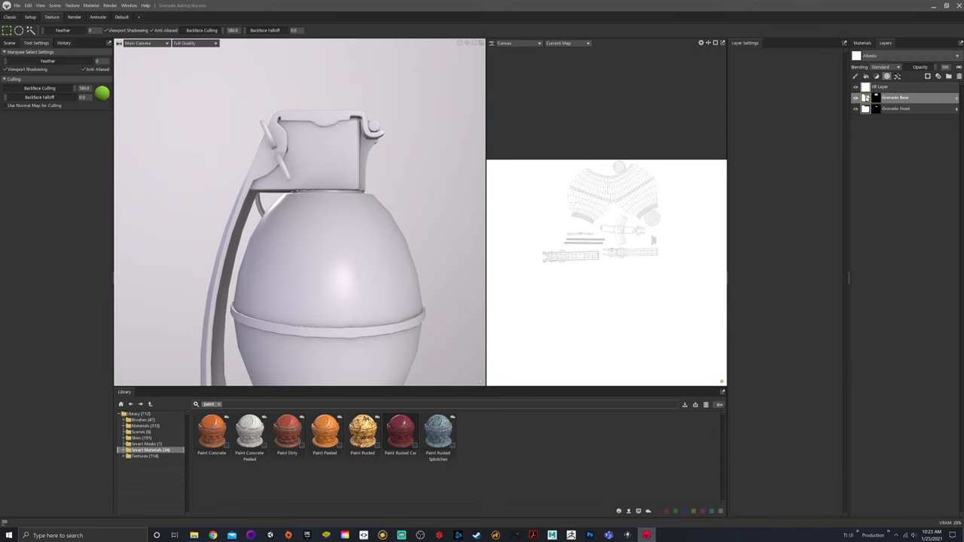
Step: Add fill layers, remove the extras and keep one fresh fill layer in the grenade base folder
left_click(880, 86)
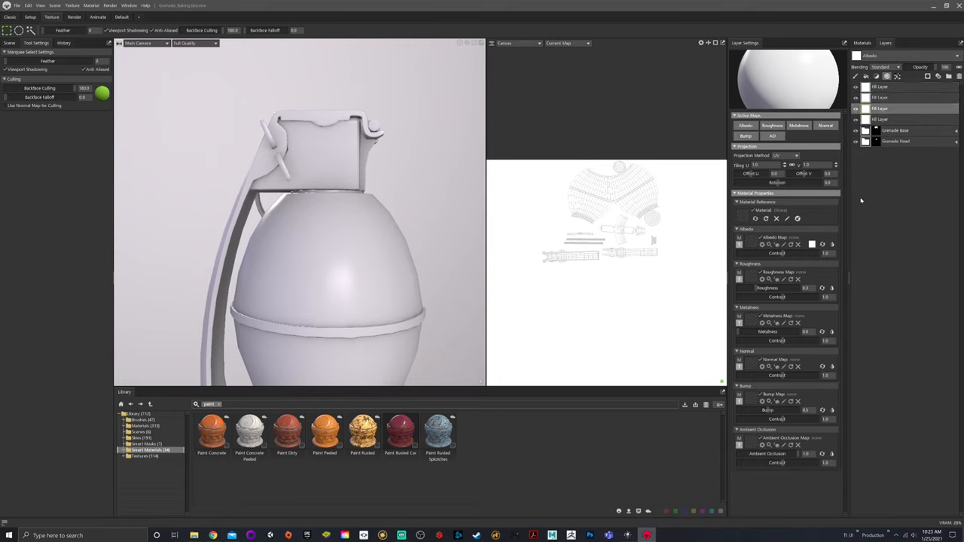
left_click(880, 119)
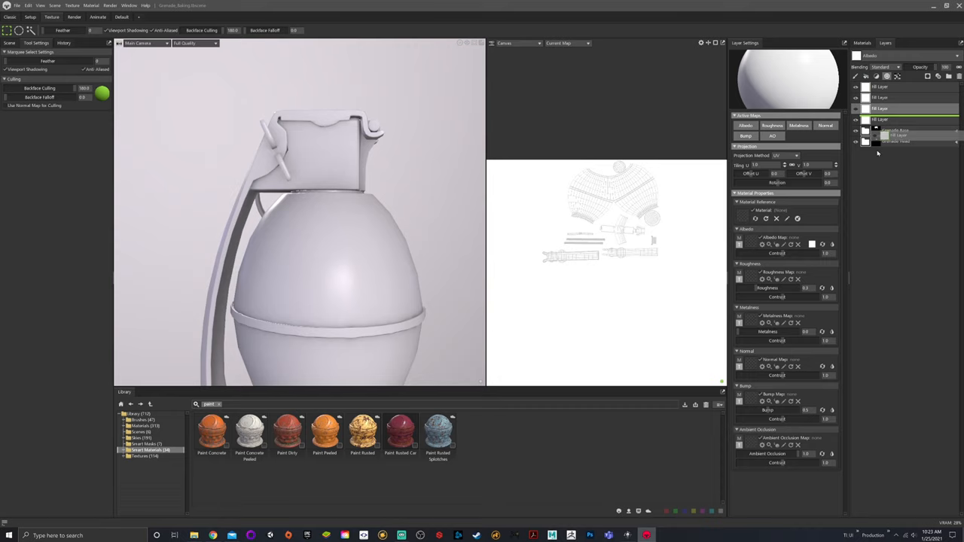
left_click(880, 109)
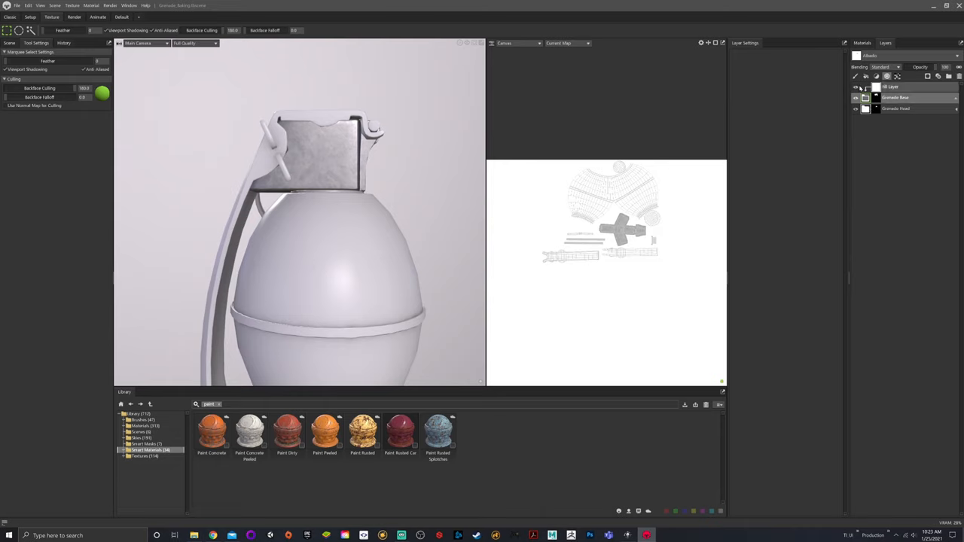
left_click(904, 97)
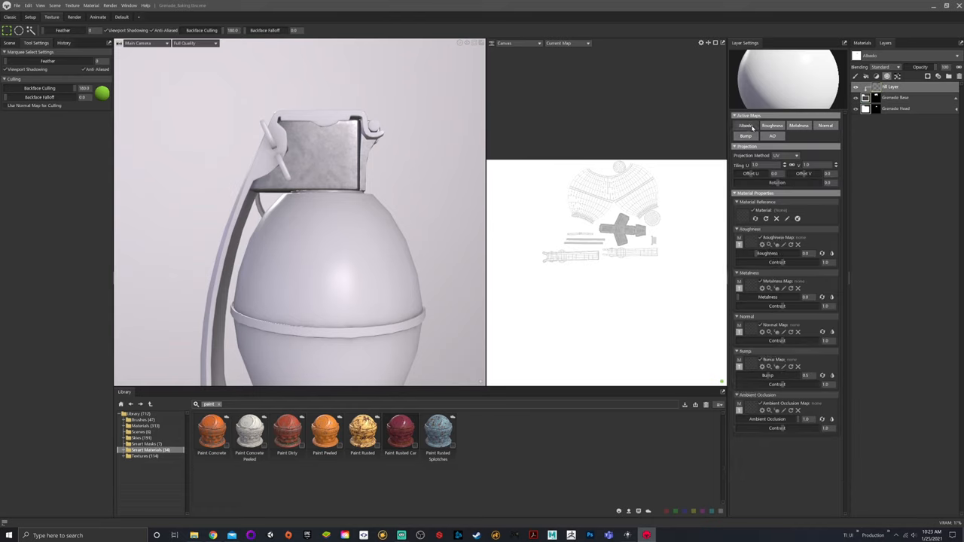
Step: Make the fill layer metallic with a dark green albedo so the body reads as painted metal
left_click(745, 126)
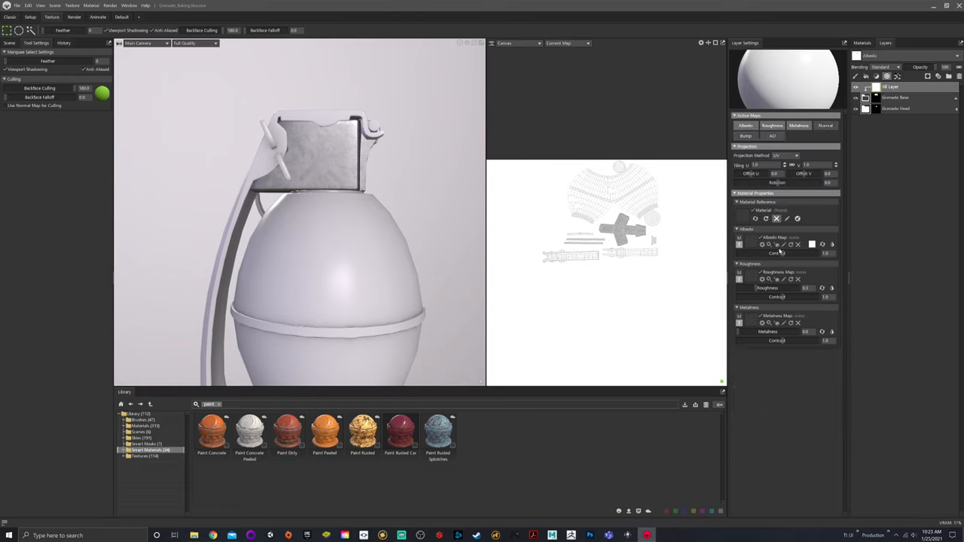
left_click(813, 244)
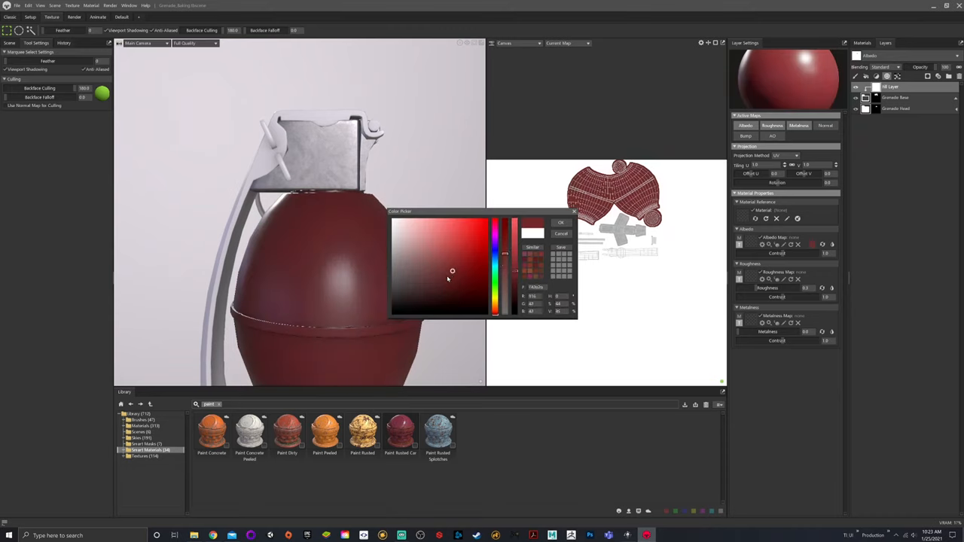
left_click(403, 282)
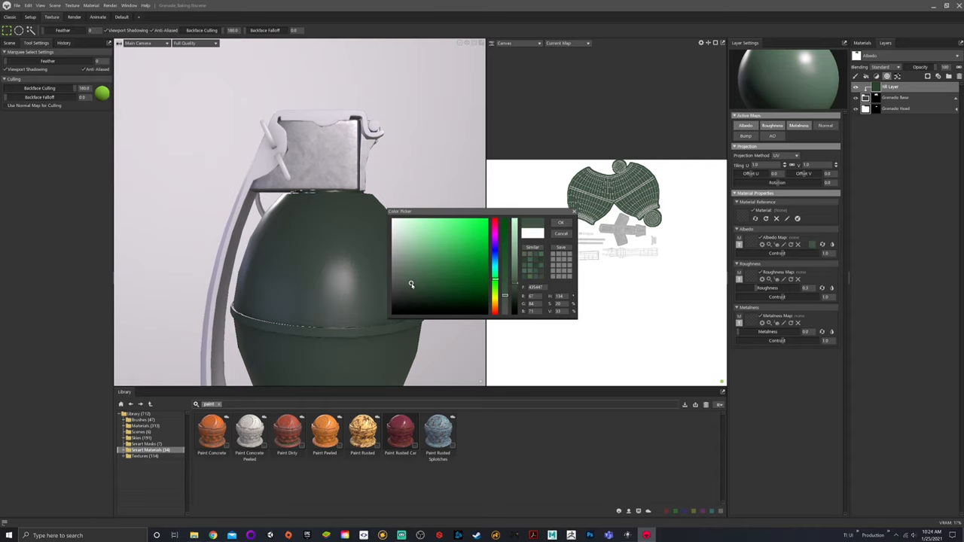
left_click(413, 286)
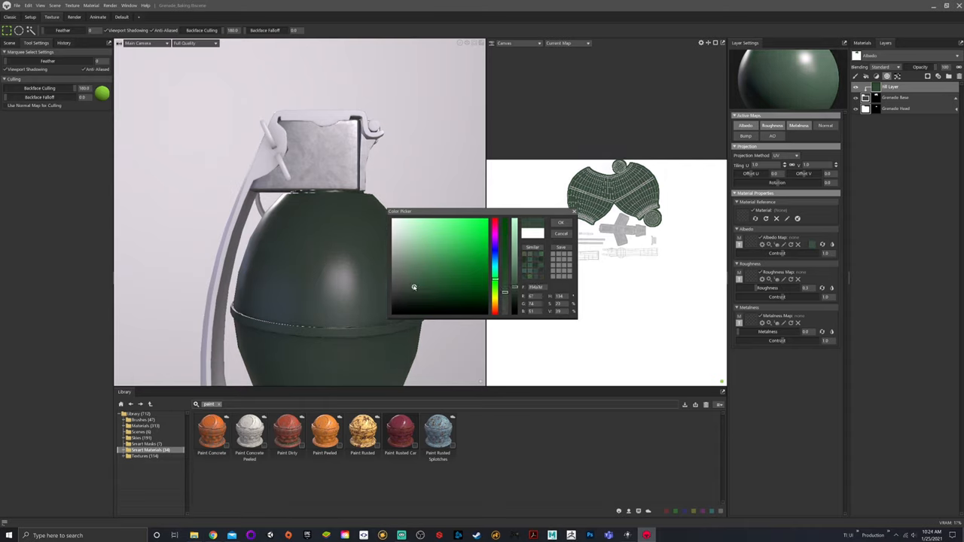
left_click(561, 223)
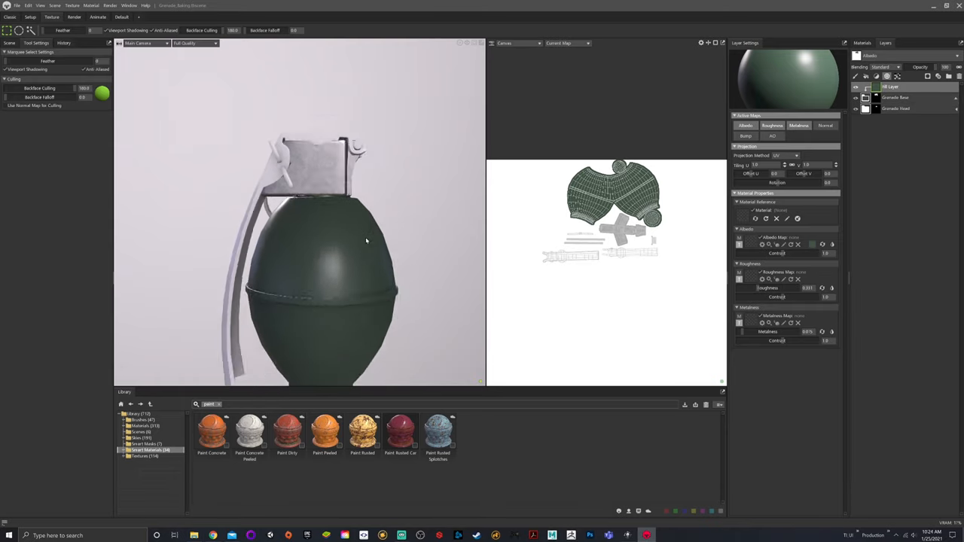
left_click_drag(364, 240, 397, 174)
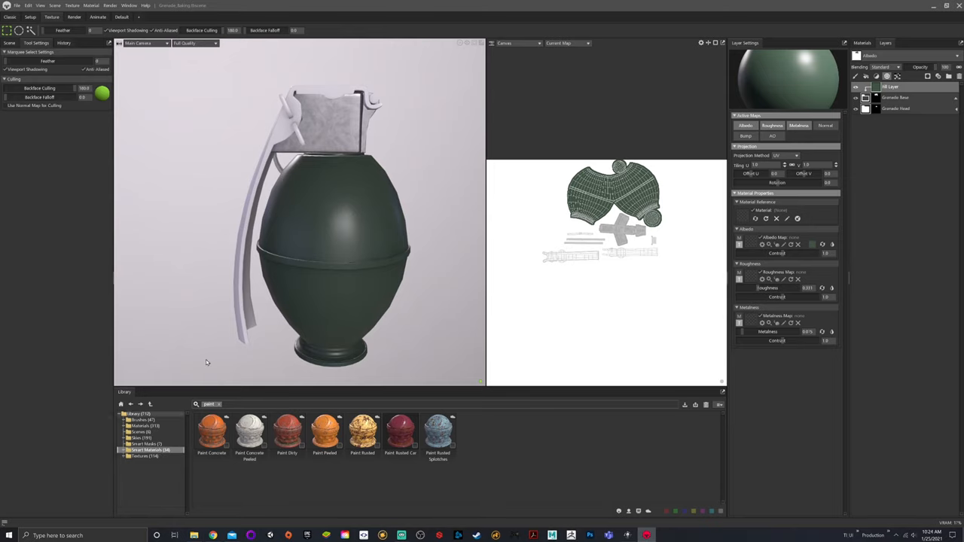
mouse_move(307, 440)
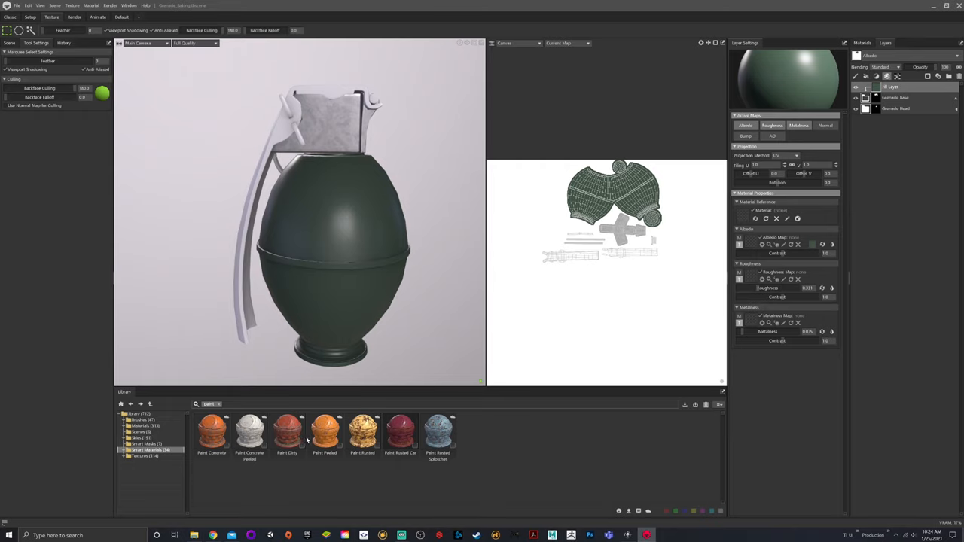
mouse_move(319, 204)
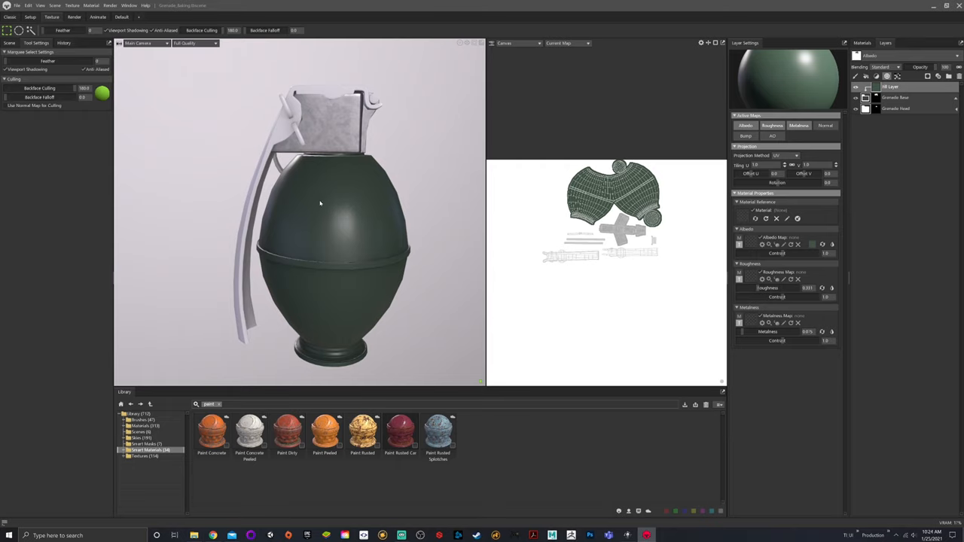
left_click(897, 109)
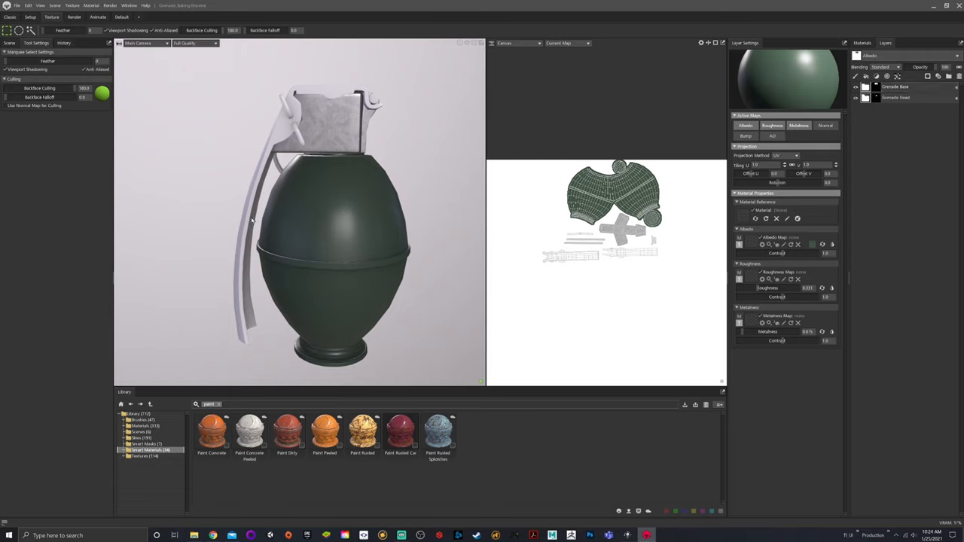
mouse_move(343, 203)
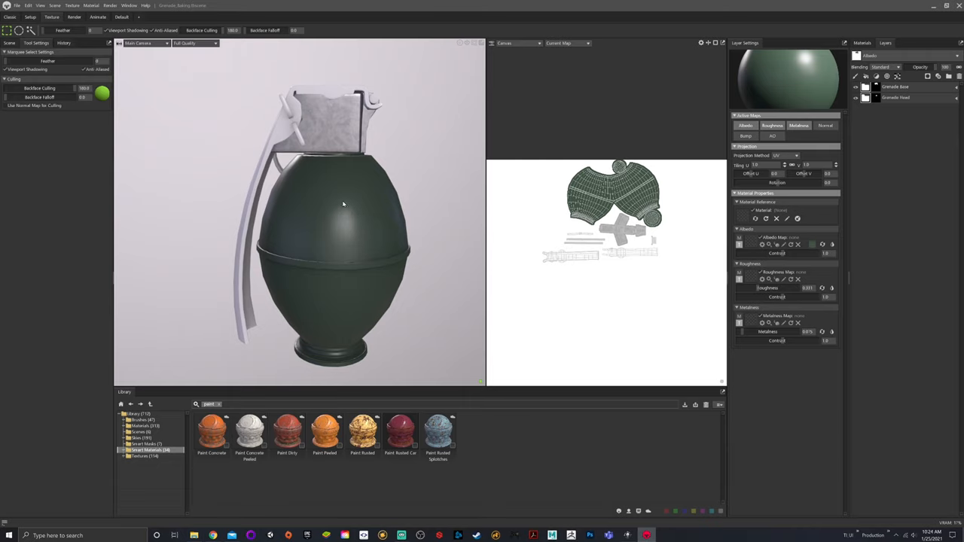
mouse_move(340, 212)
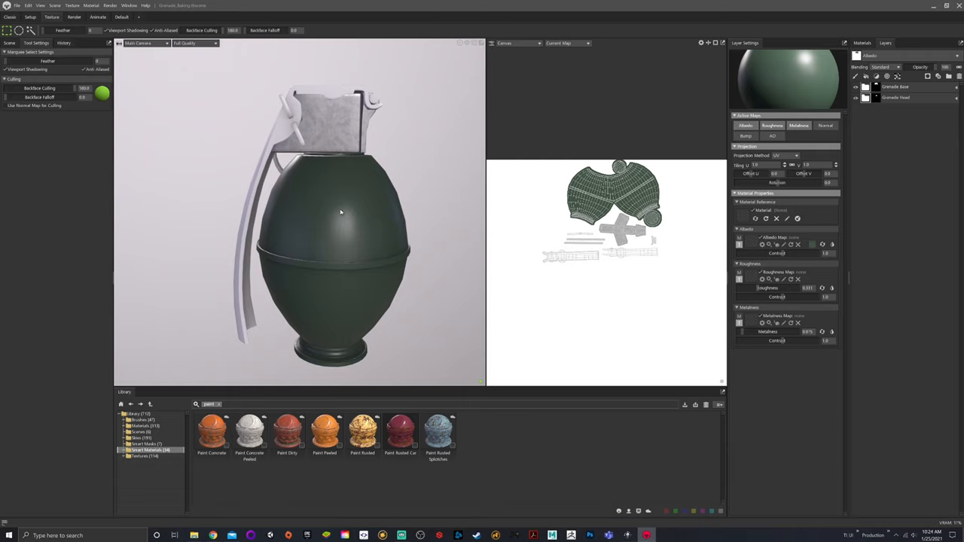
mouse_move(340, 213)
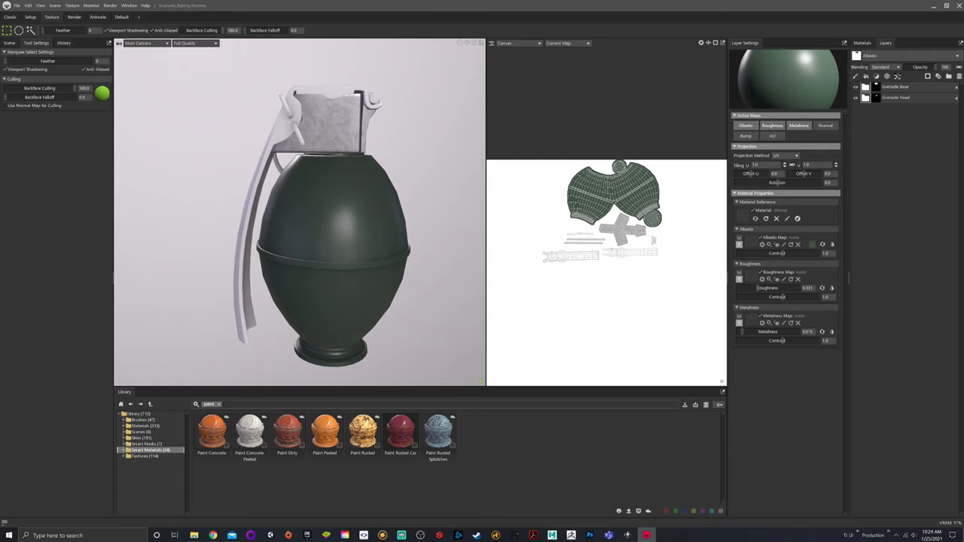